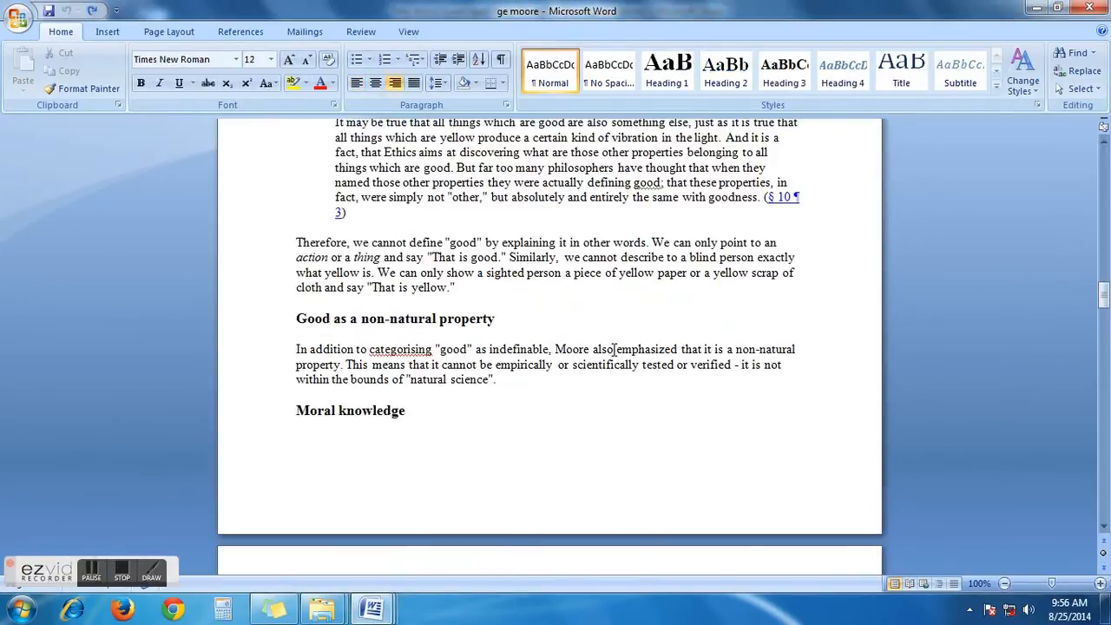
Step: Scroll to page 4 of the ge moore document and bring up Find
{"action": "scroll", "scroll_direction": "up", "scroll_amount": 3}
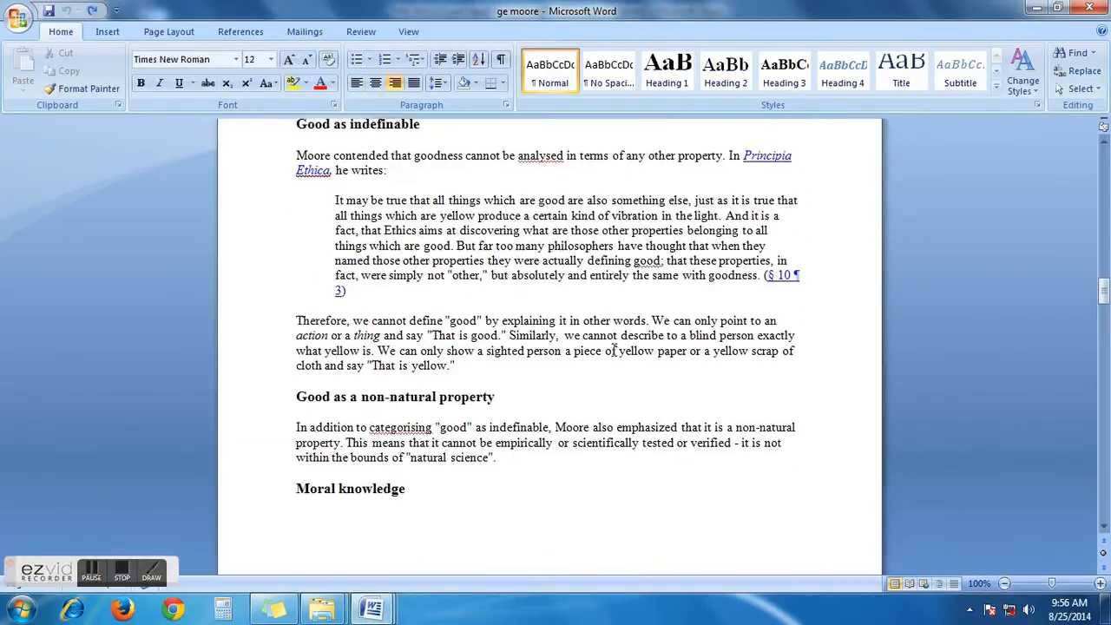
{"action": "scroll", "scroll_direction": "up", "scroll_amount": 3}
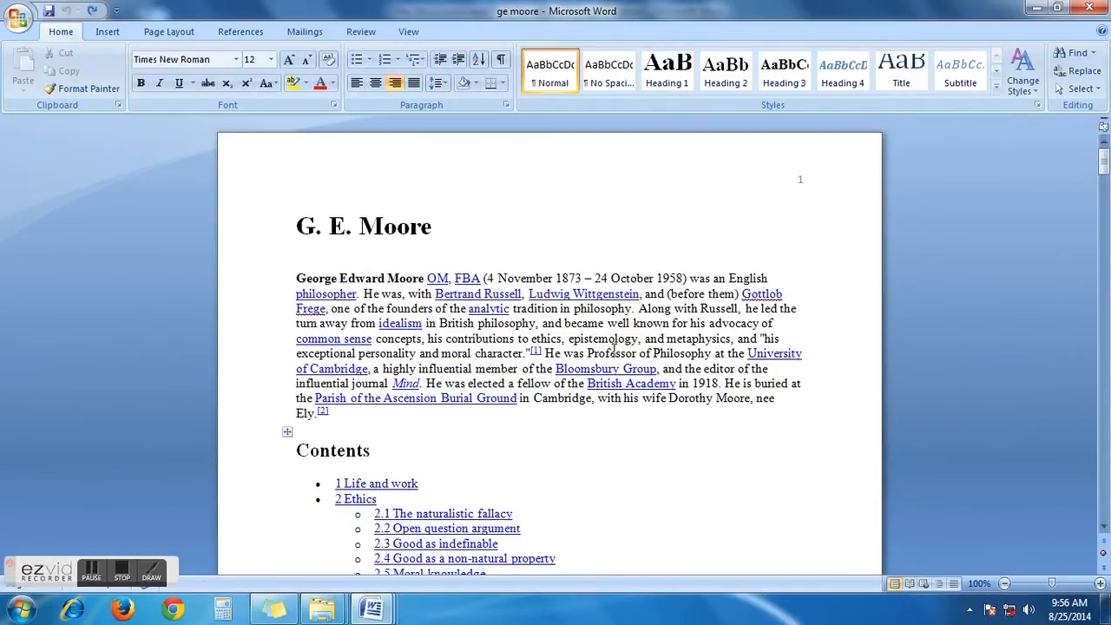
{"action": "scroll", "scroll_direction": "down", "scroll_amount": 3}
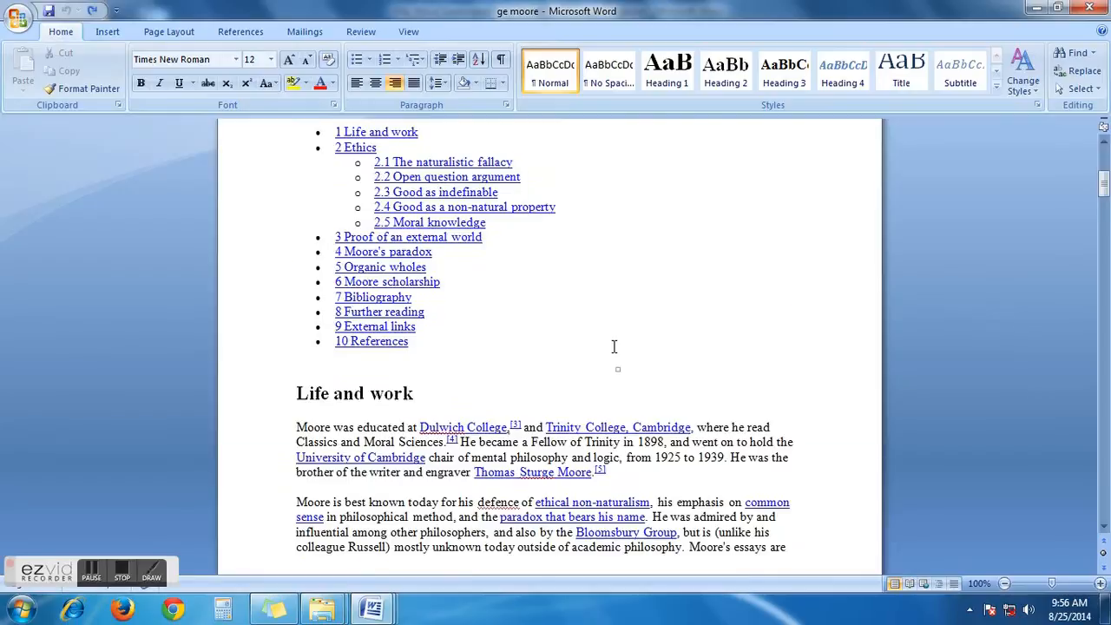
{"action": "scroll", "scroll_direction": "down", "scroll_amount": 3}
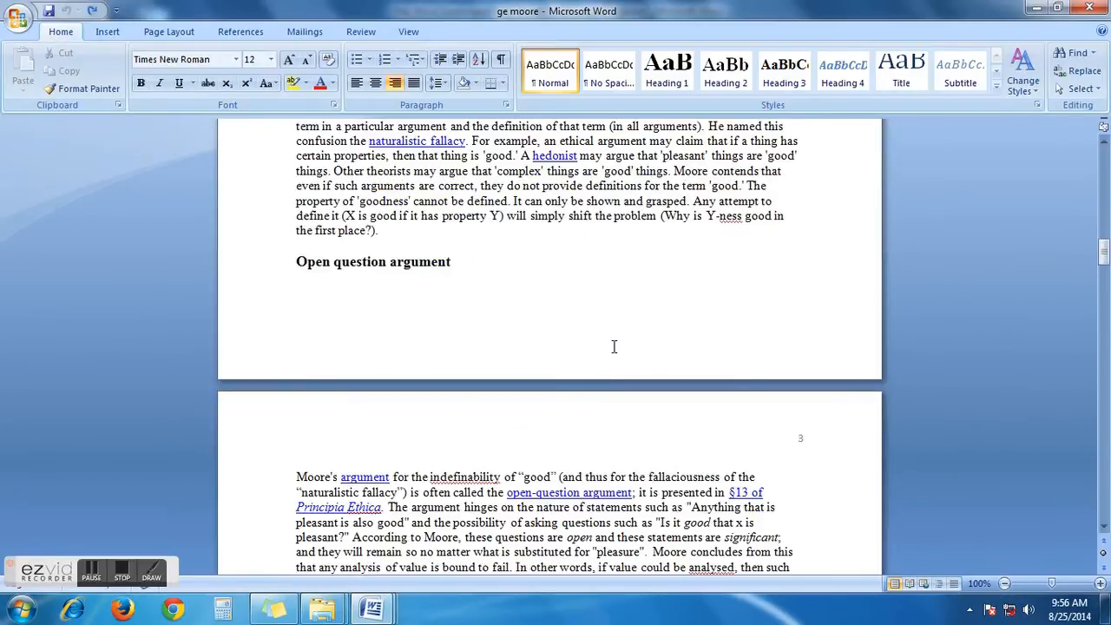
{"action": "scroll", "scroll_direction": "down", "scroll_amount": 3}
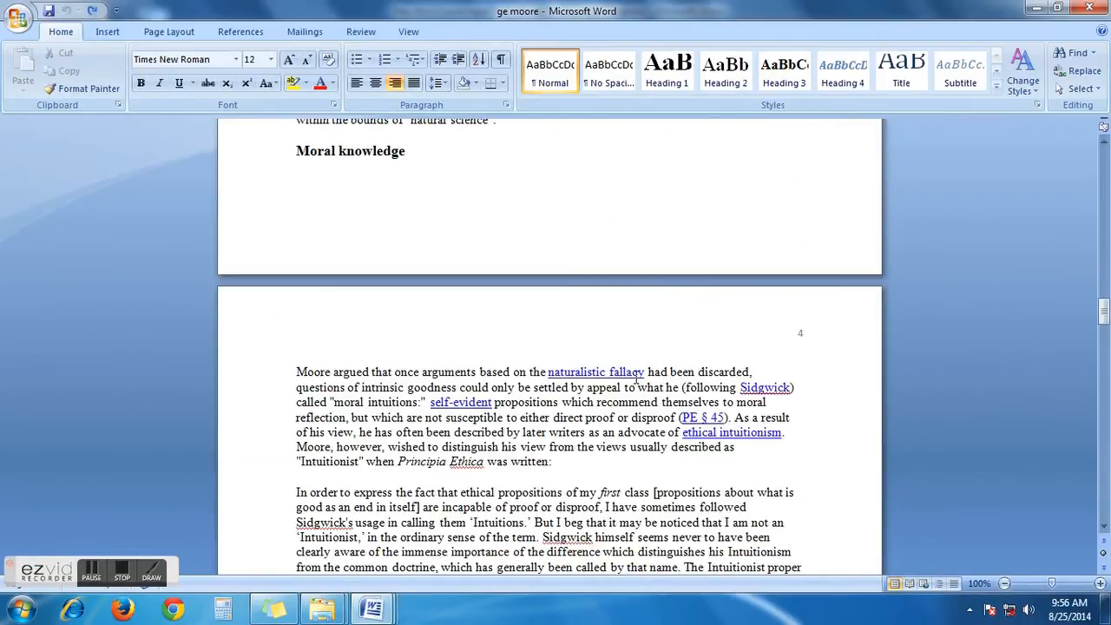
{"action": "scroll", "scroll_direction": "down", "scroll_amount": 3}
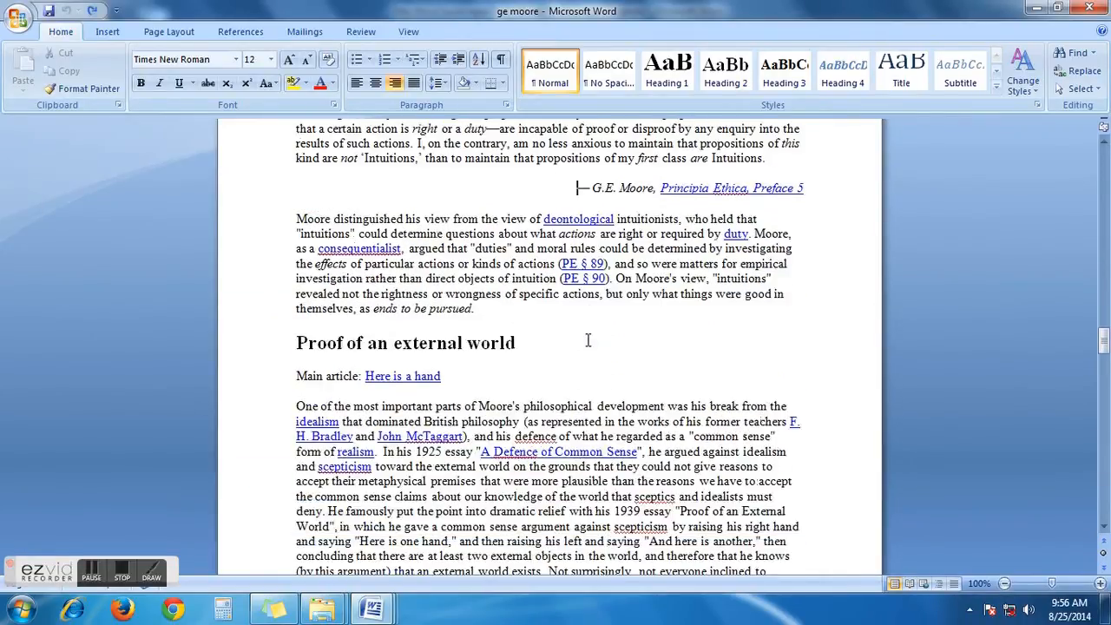
{"action": "scroll", "scroll_direction": "up", "scroll_amount": 3}
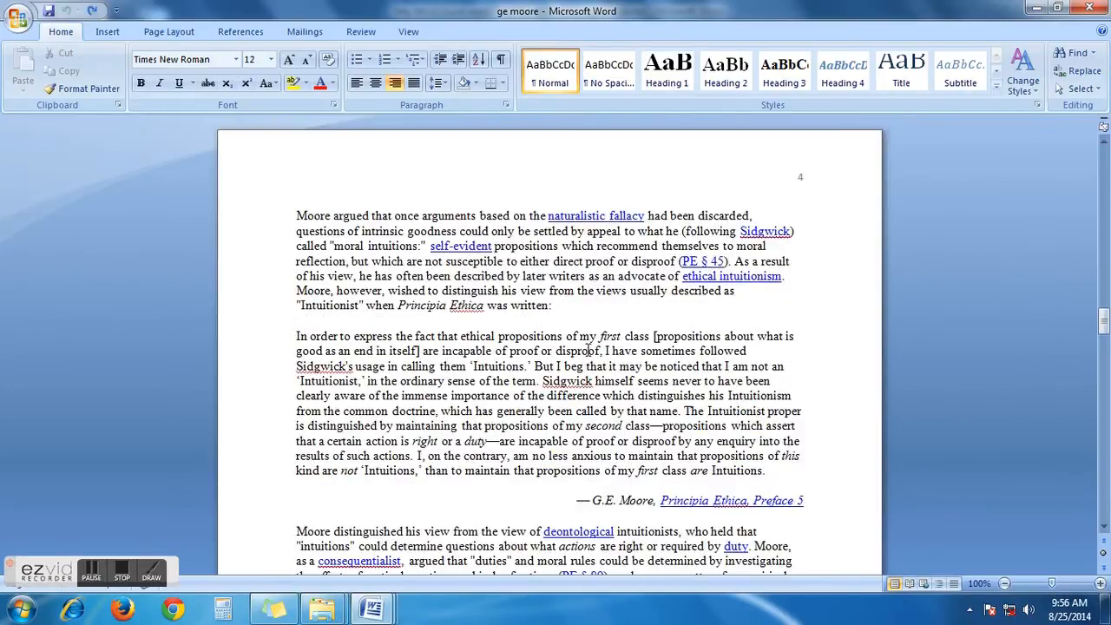
{"action": "scroll", "scroll_direction": "up", "scroll_amount": 3}
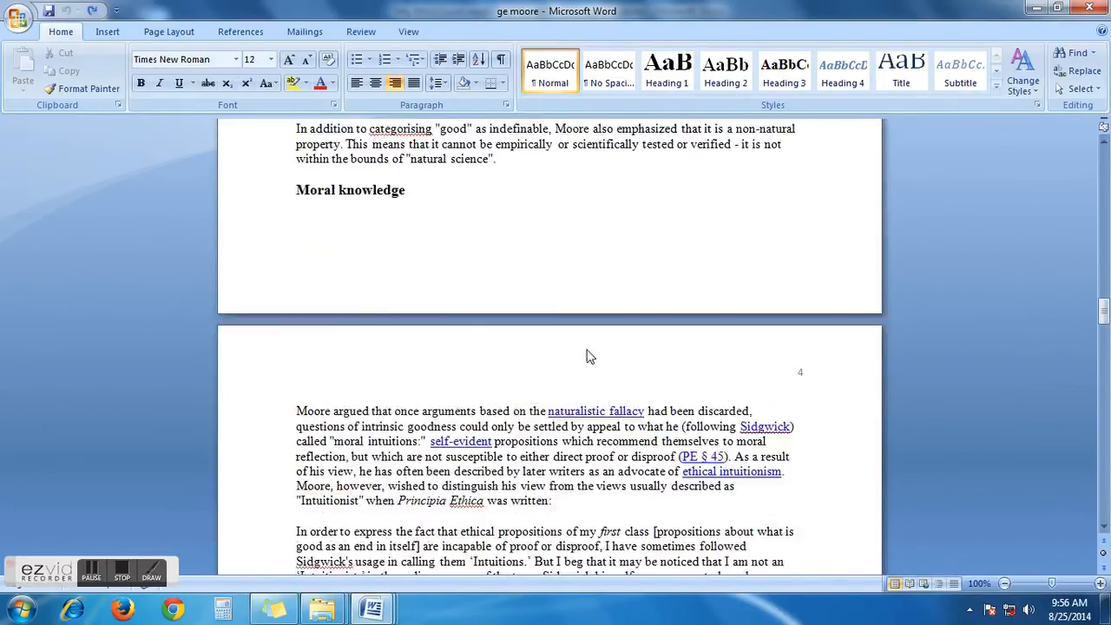
{"action": "scroll", "scroll_direction": "up", "scroll_amount": 3}
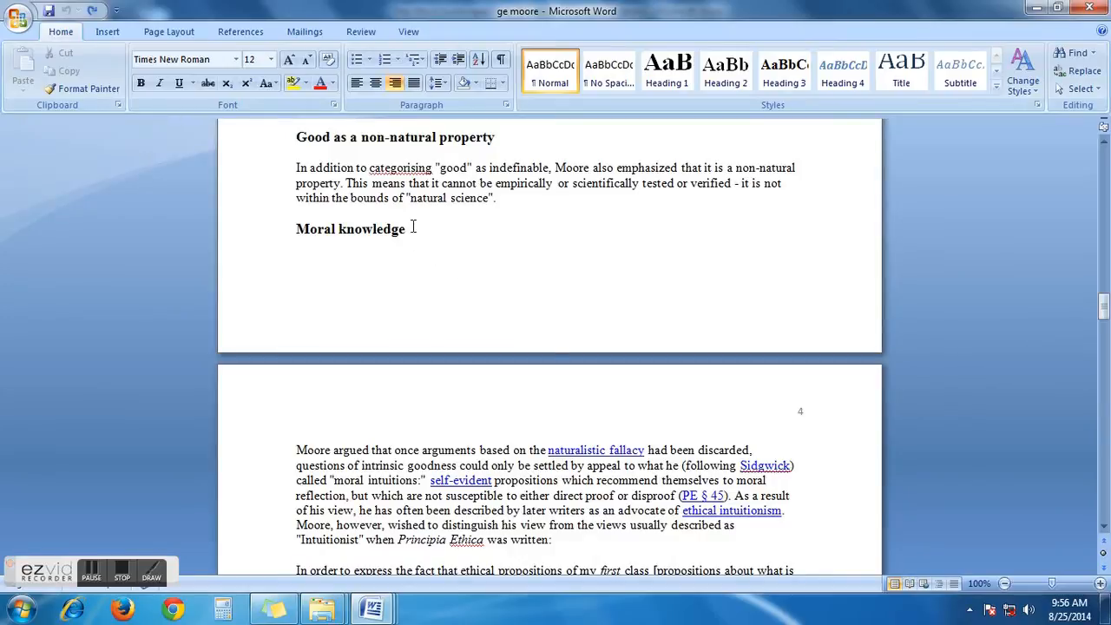
{"action": "scroll", "scroll_direction": "down", "scroll_amount": 3}
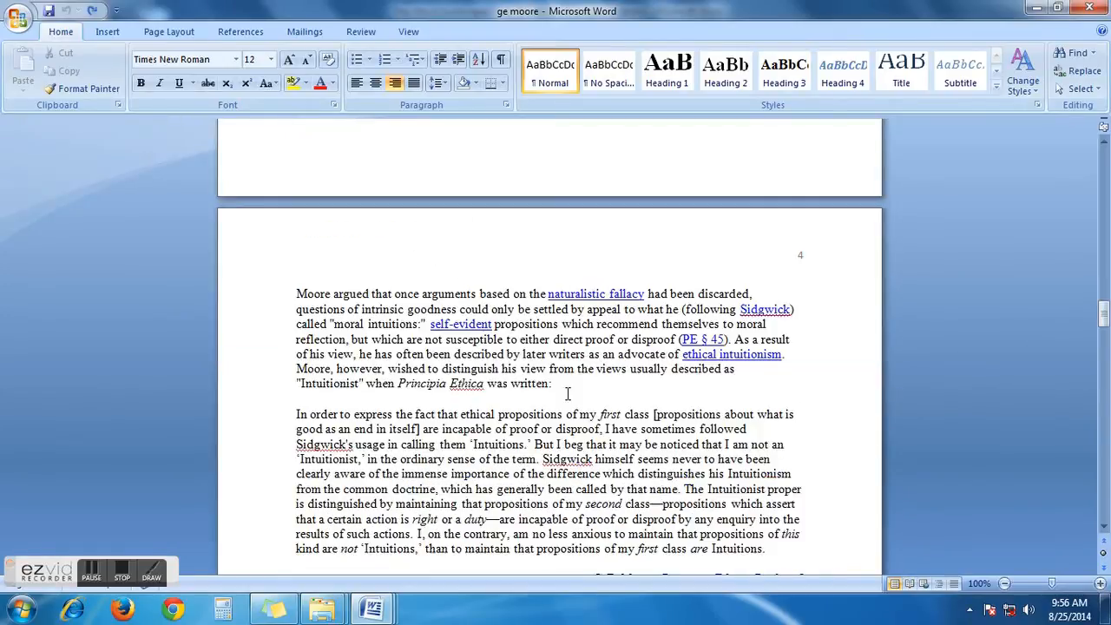
{"action": "scroll", "scroll_direction": "down", "scroll_amount": 3}
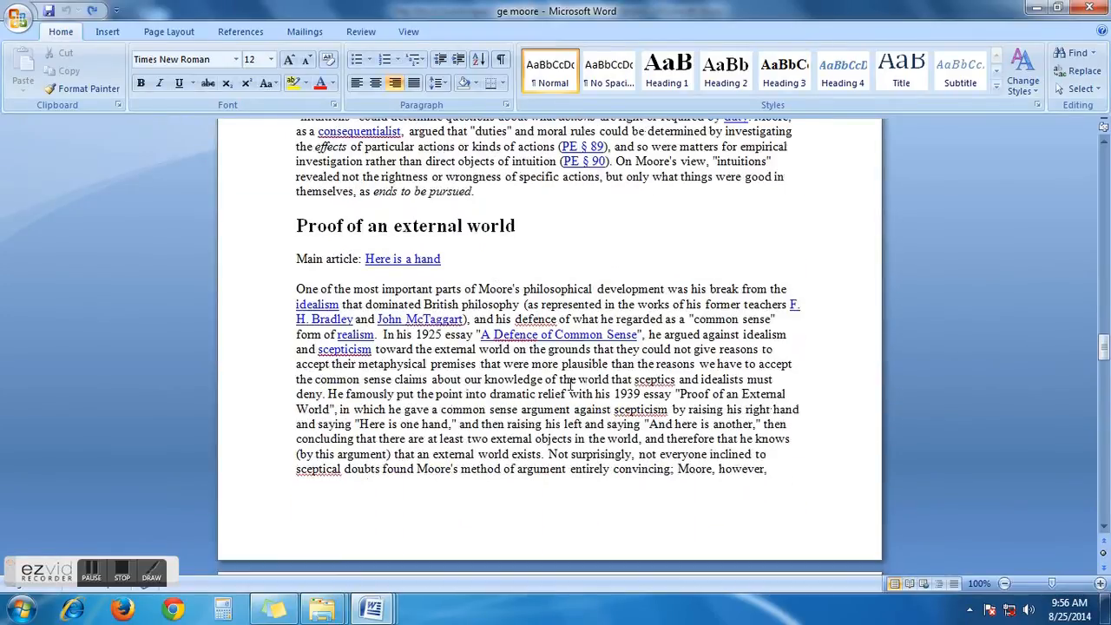
{"action": "scroll", "scroll_direction": "down", "scroll_amount": 3}
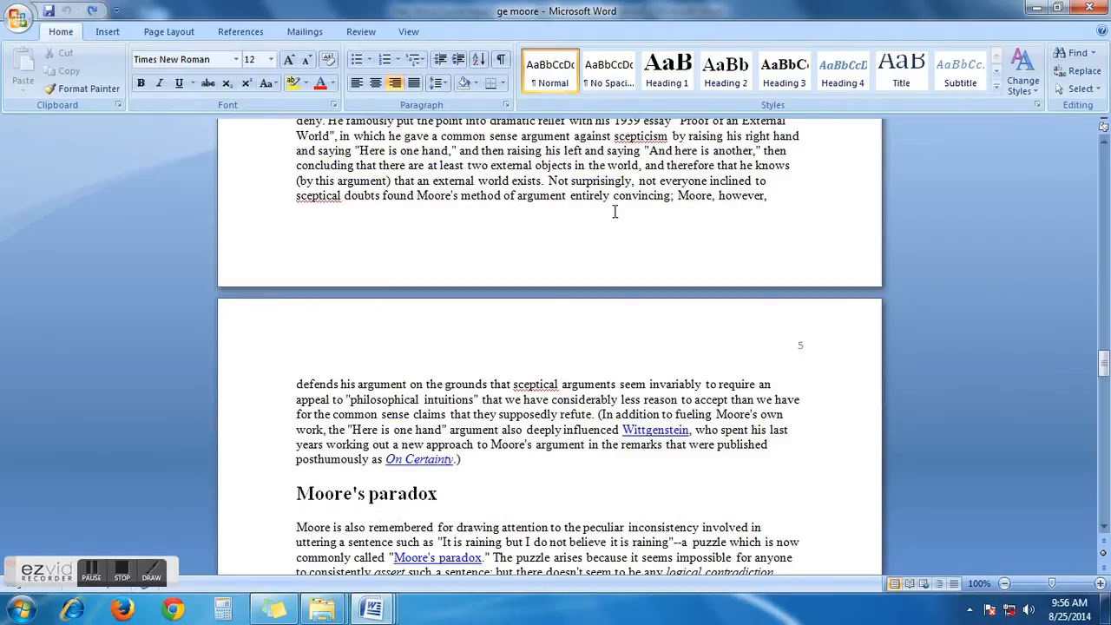
{"action": "mouse_move", "coordinate": [365, 380]}
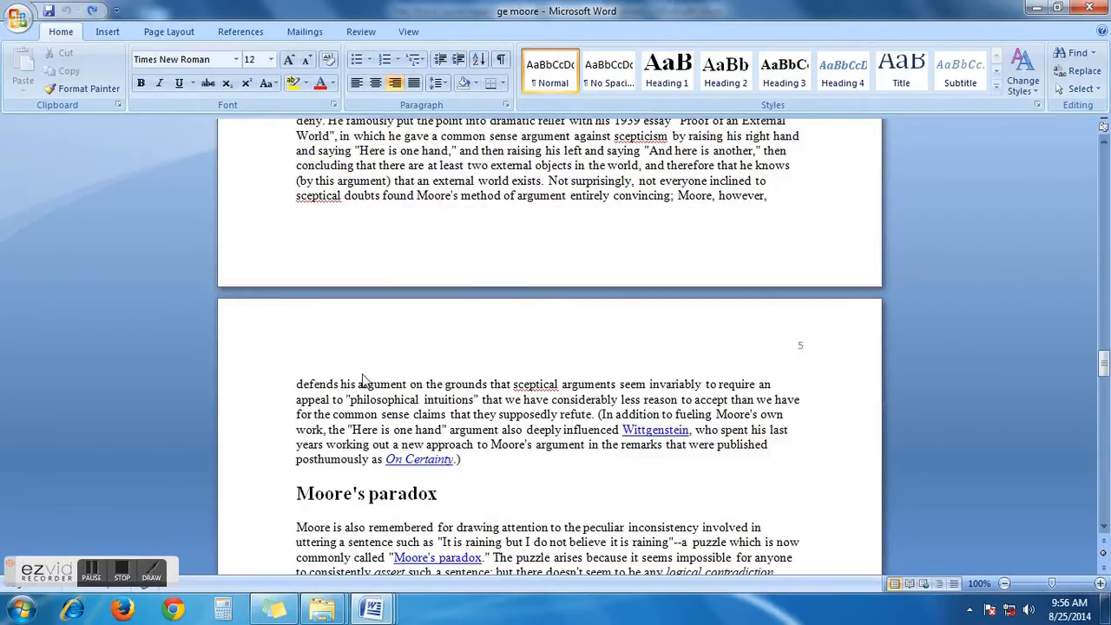
{"action": "mouse_move", "coordinate": [491, 363]}
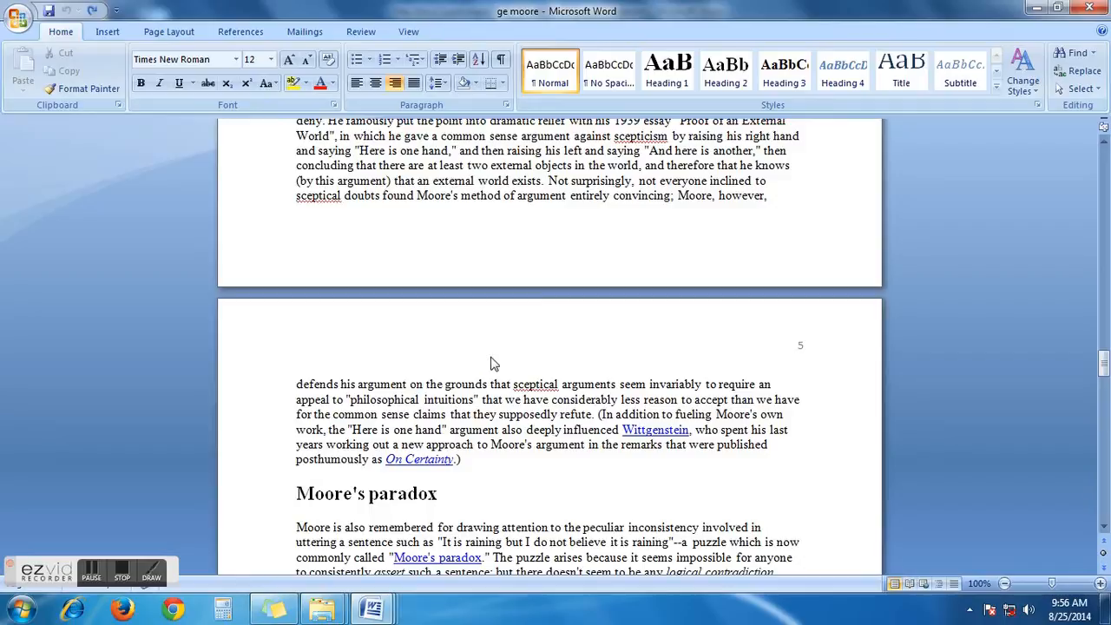
{"action": "scroll", "scroll_direction": "up", "scroll_amount": 3}
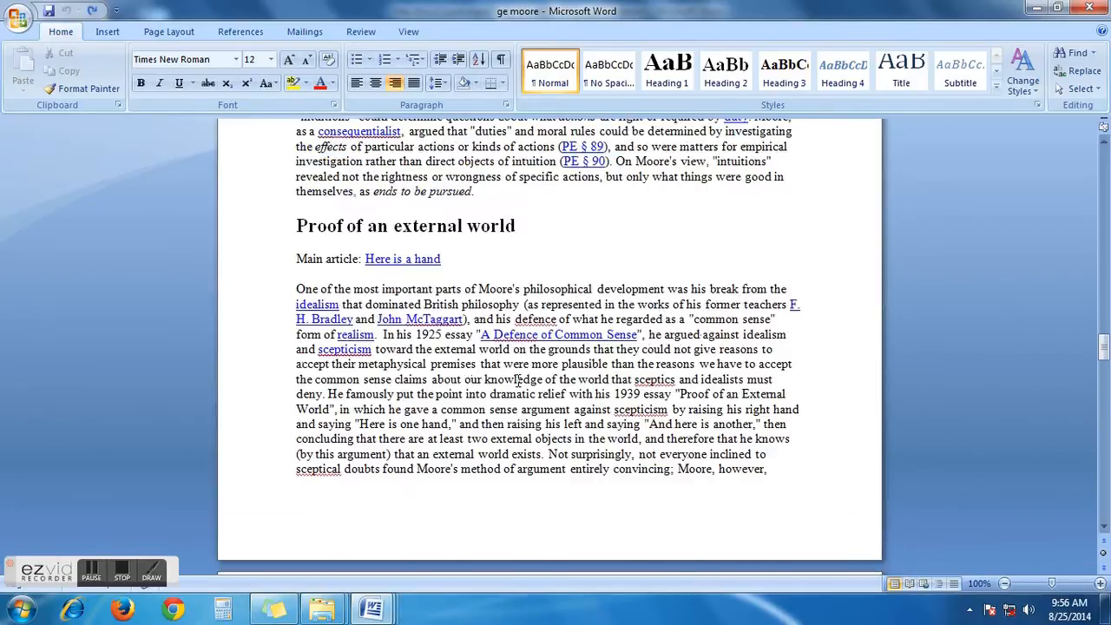
{"action": "scroll", "scroll_direction": "up", "scroll_amount": 3}
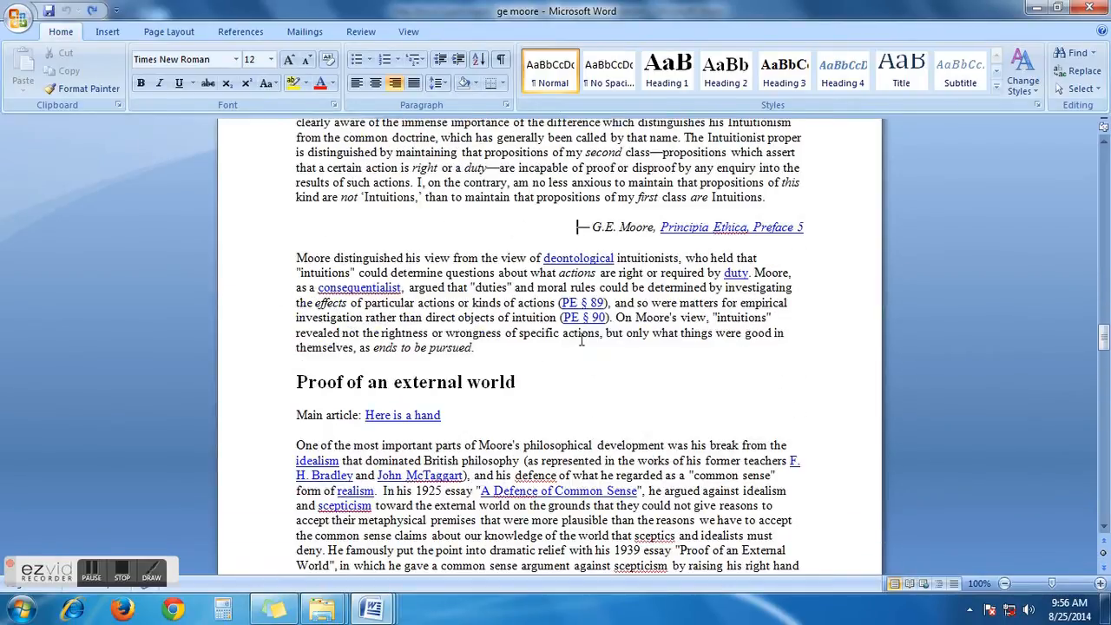
{"action": "scroll", "scroll_direction": "up", "scroll_amount": 3}
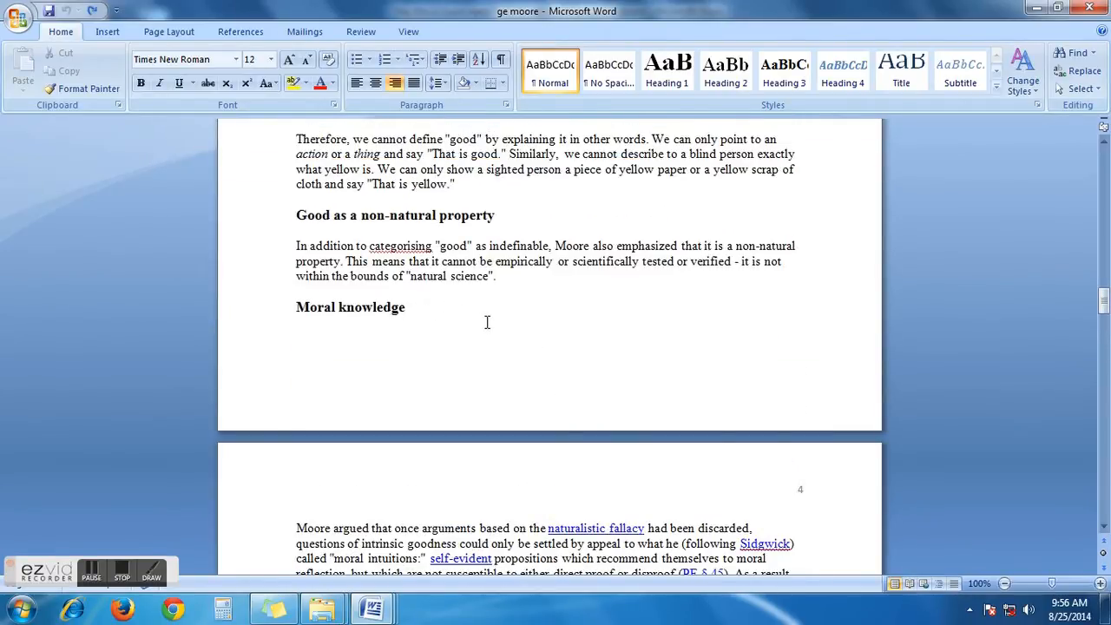
{"action": "scroll", "scroll_direction": "down", "scroll_amount": 3}
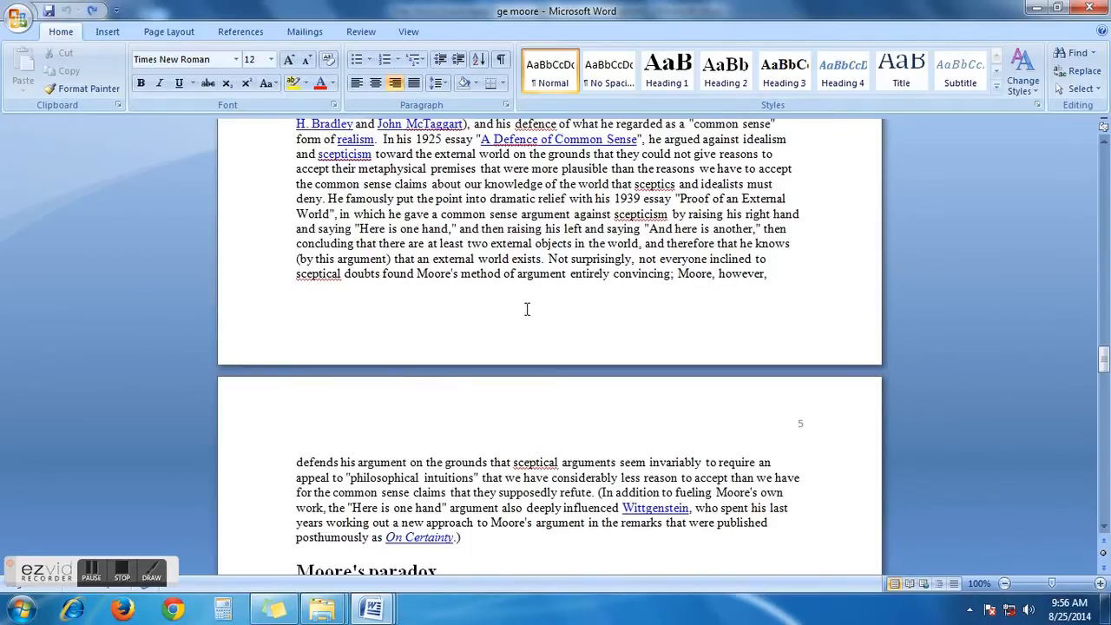
{"action": "scroll", "scroll_direction": "up", "scroll_amount": 3}
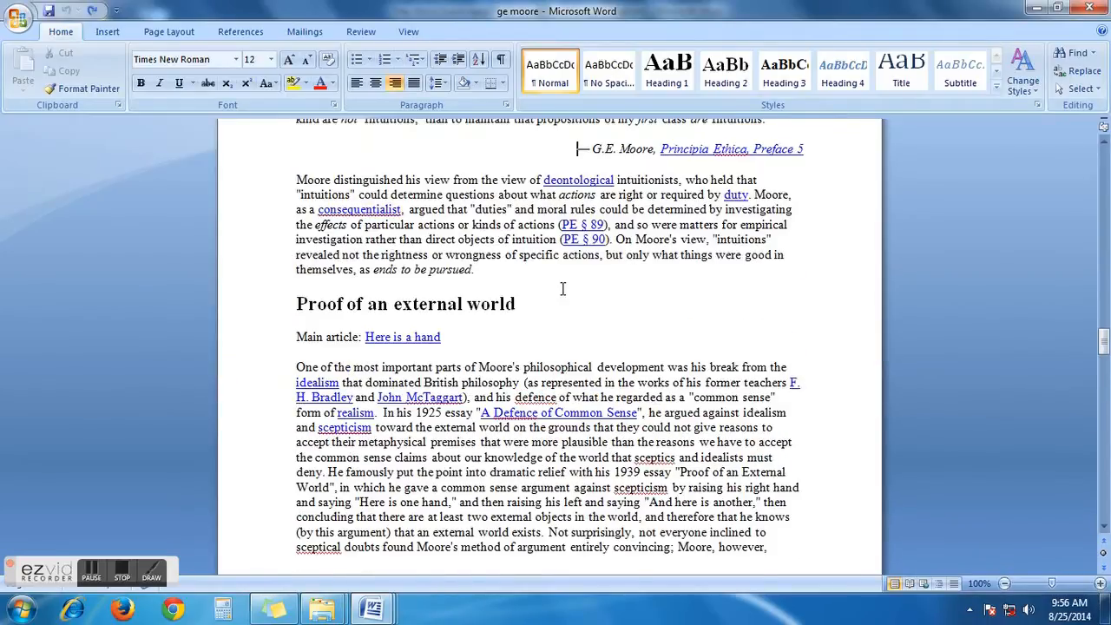
{"action": "scroll", "scroll_direction": "up", "scroll_amount": 3}
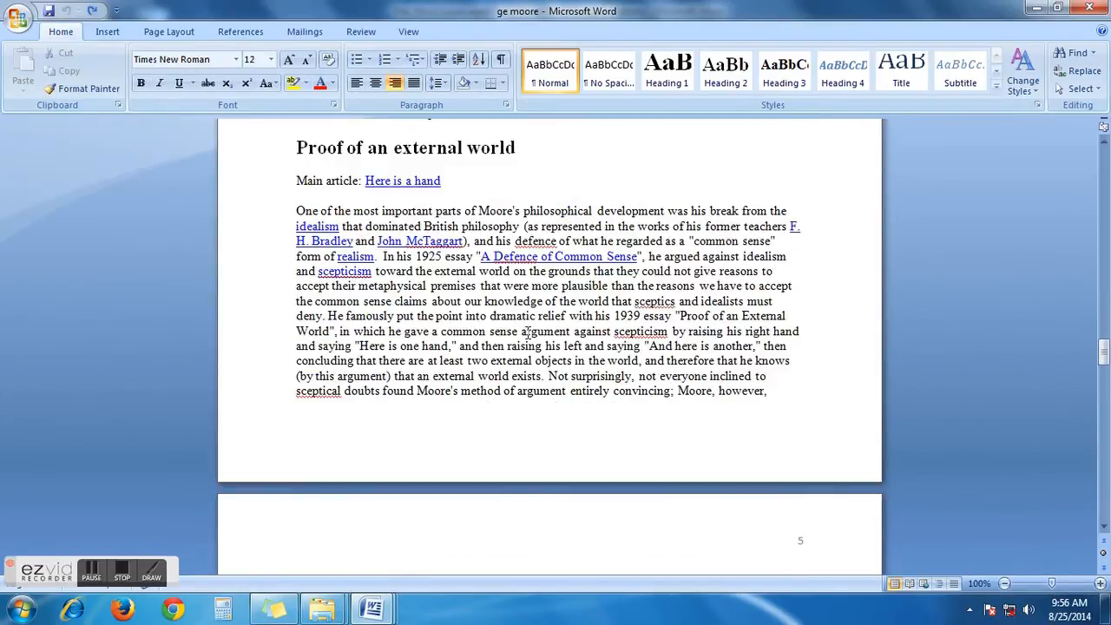
{"action": "scroll", "scroll_direction": "down", "scroll_amount": 3}
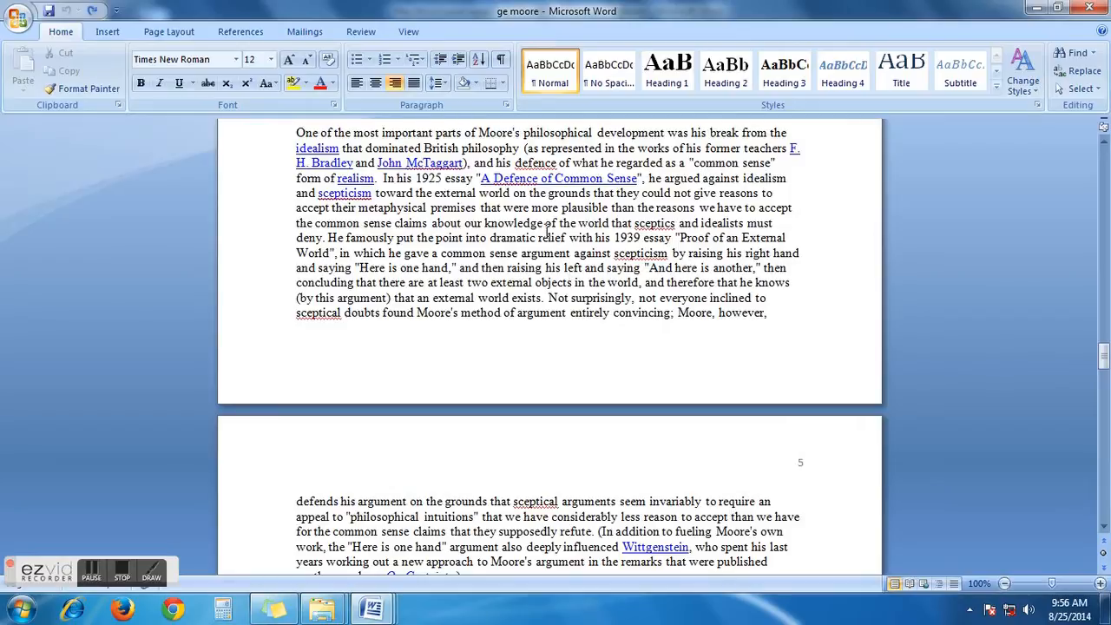
{"action": "mouse_move", "coordinate": [649, 273]}
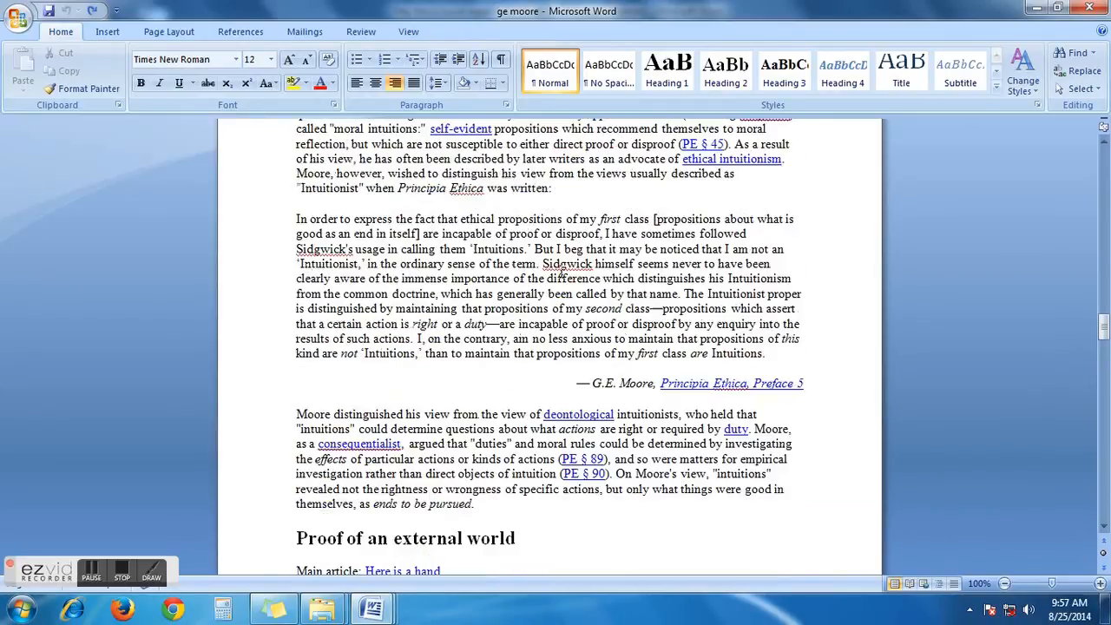
{"action": "scroll", "scroll_direction": "up", "scroll_amount": 3}
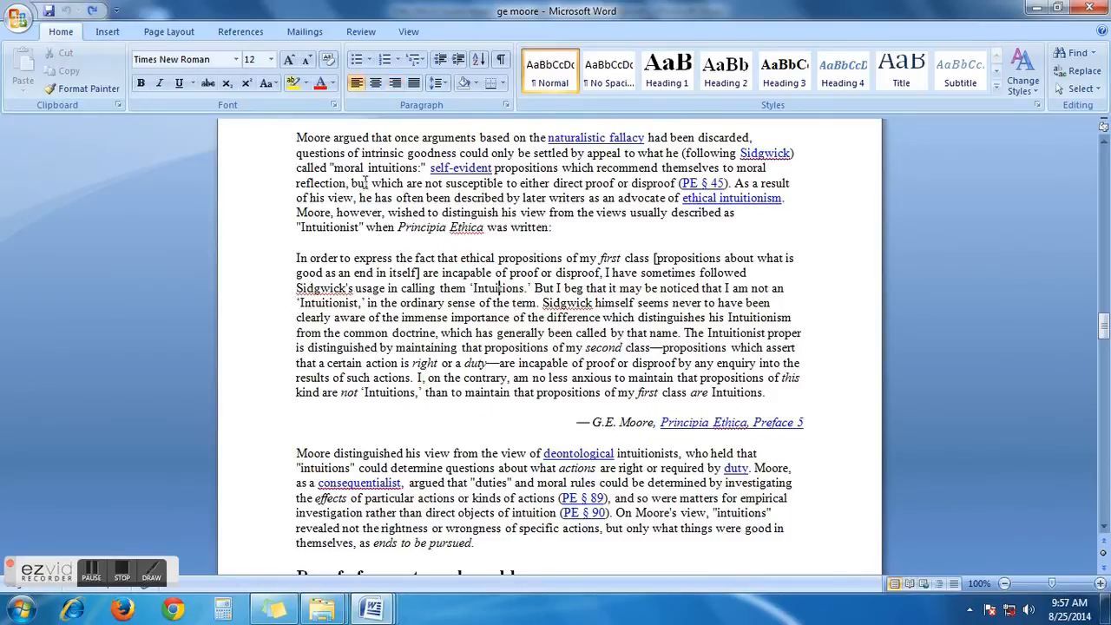
{"action": "mouse_move", "coordinate": [434, 213]}
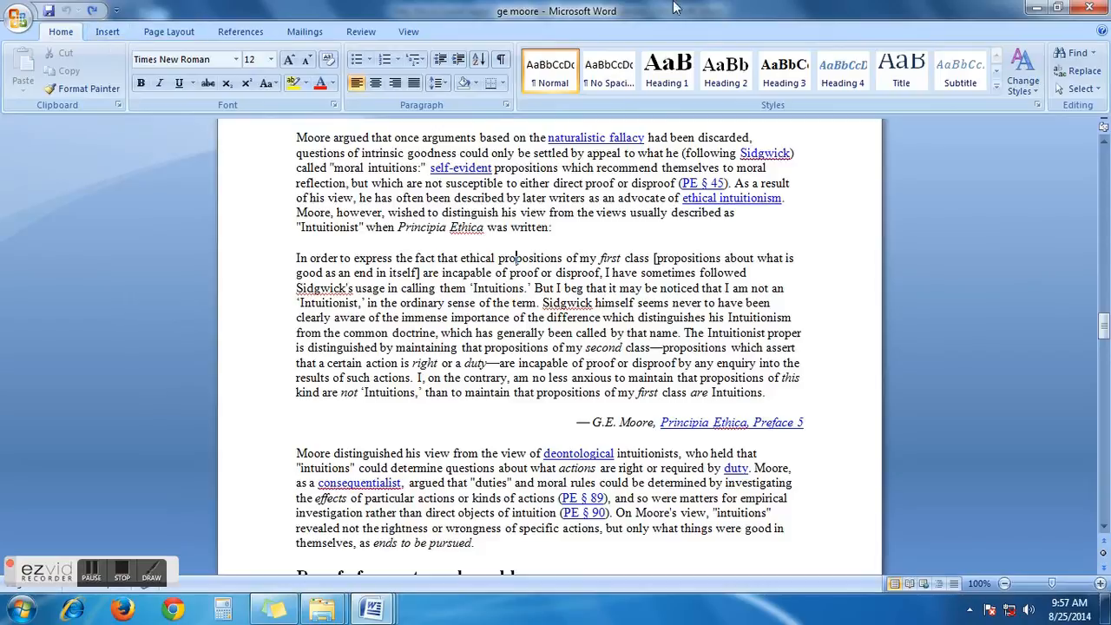
{"action": "mouse_move", "coordinate": [586, 220]}
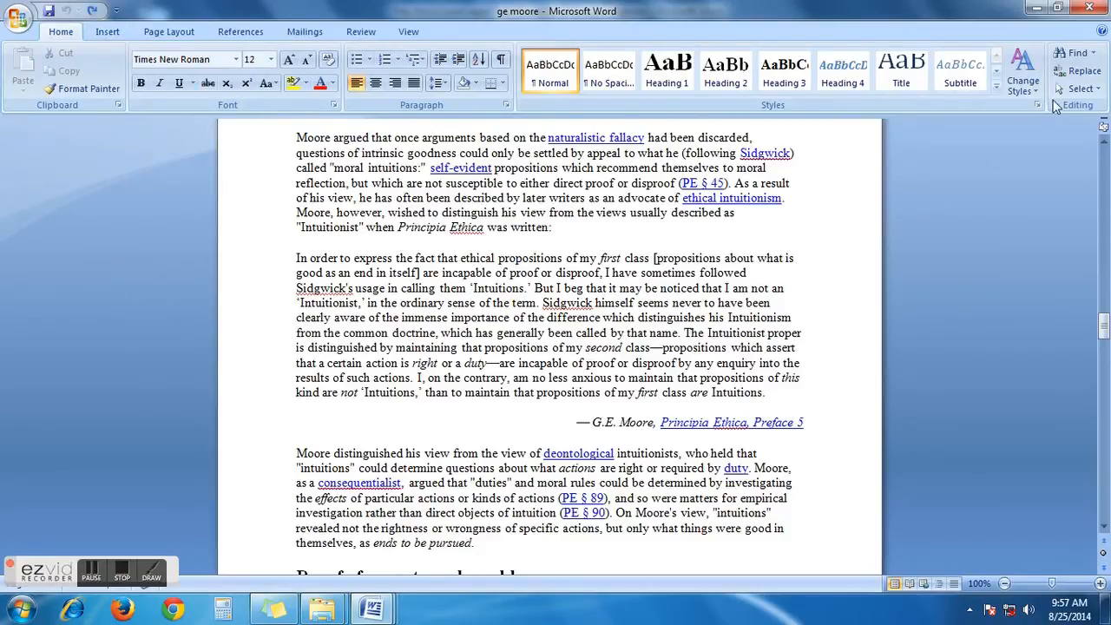
{"action": "left_click", "coordinate": [1077, 52]}
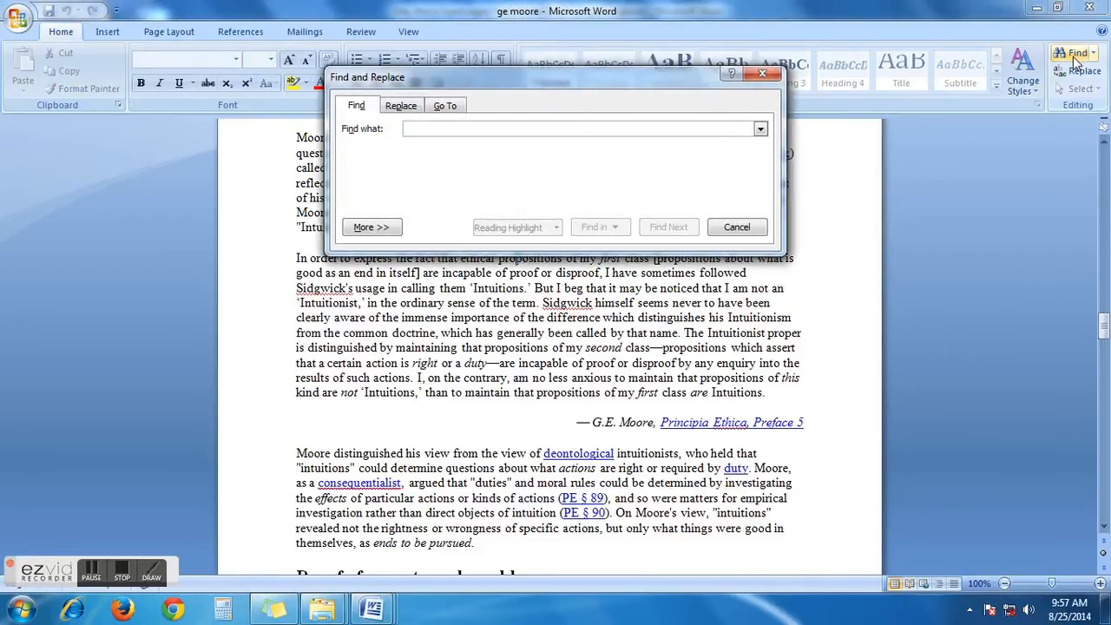
Step: Run Go To with the '\page' bookmark to select all of page 4
{"action": "left_click", "coordinate": [445, 105]}
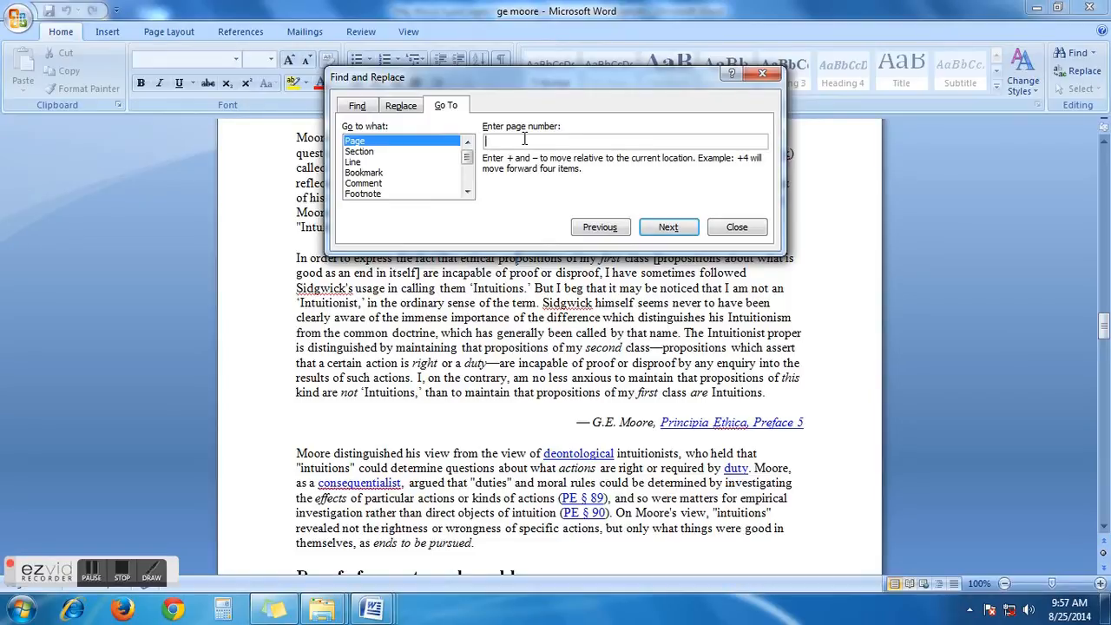
{"action": "type", "text": "\\pa"}
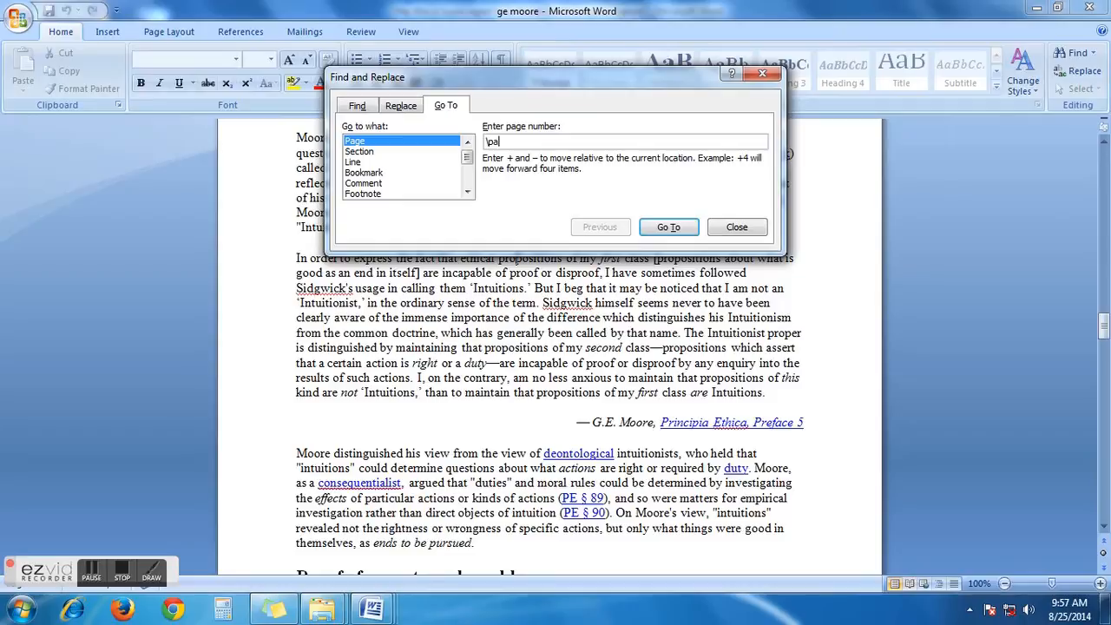
{"action": "type", "text": "ge"}
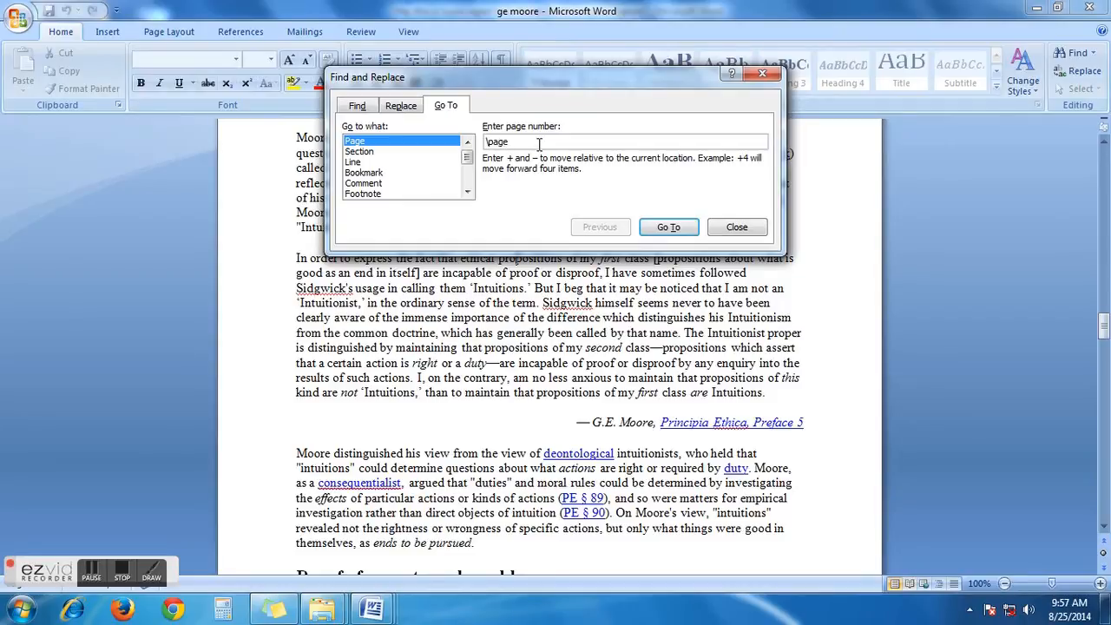
{"action": "left_click", "coordinate": [668, 226]}
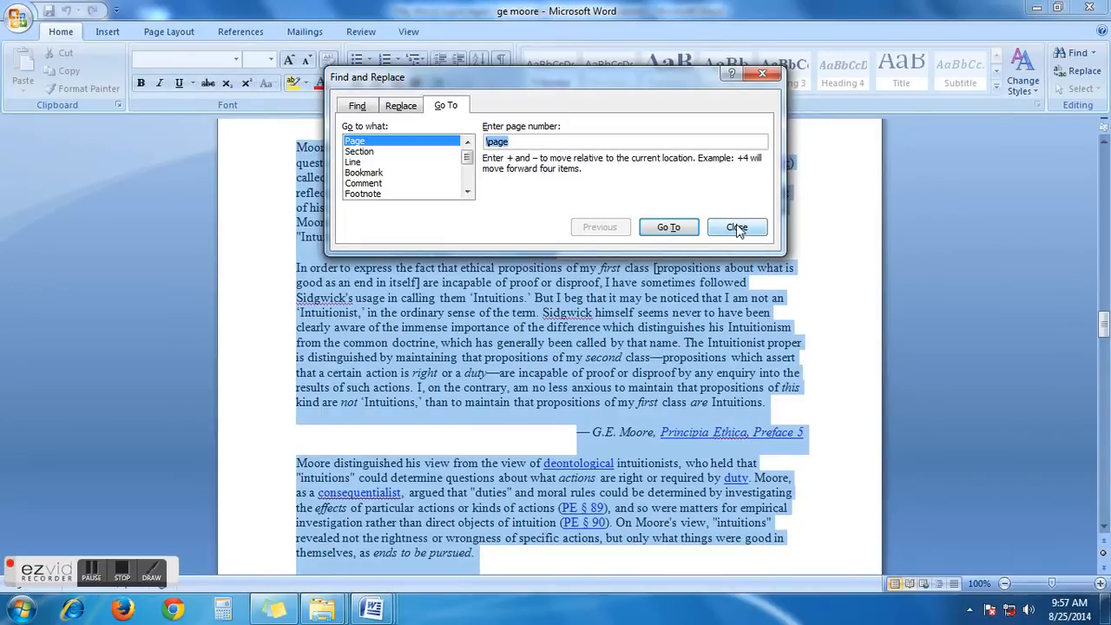
Step: Close Find and Replace, confirm page 4 is removed, and switch to the subscribe-request document
{"action": "left_click", "coordinate": [736, 226]}
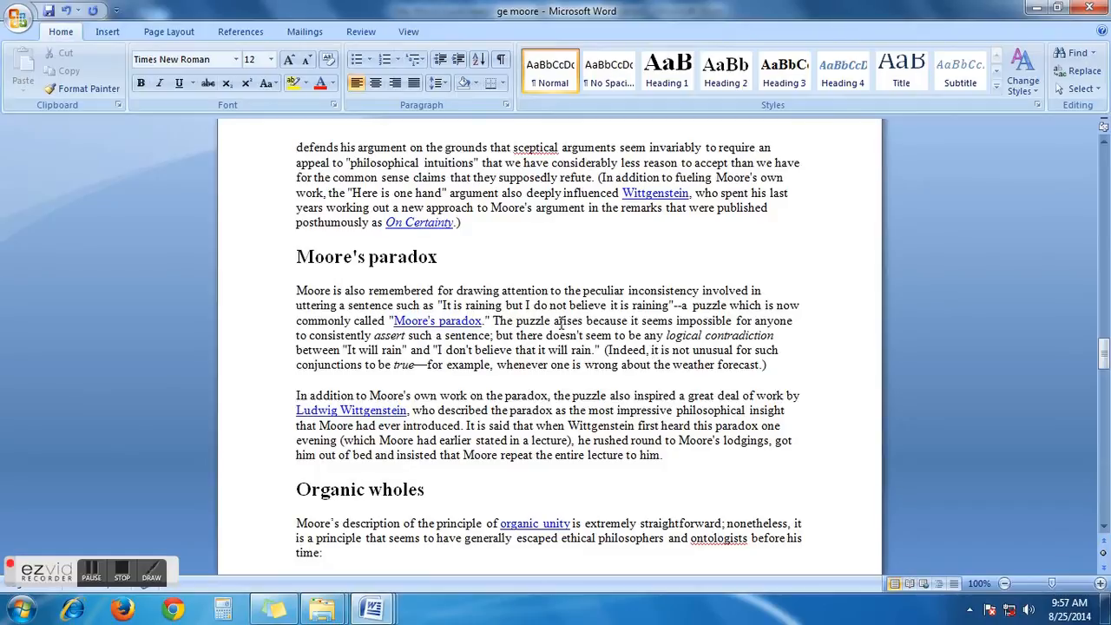
{"action": "scroll", "scroll_direction": "up", "scroll_amount": 3}
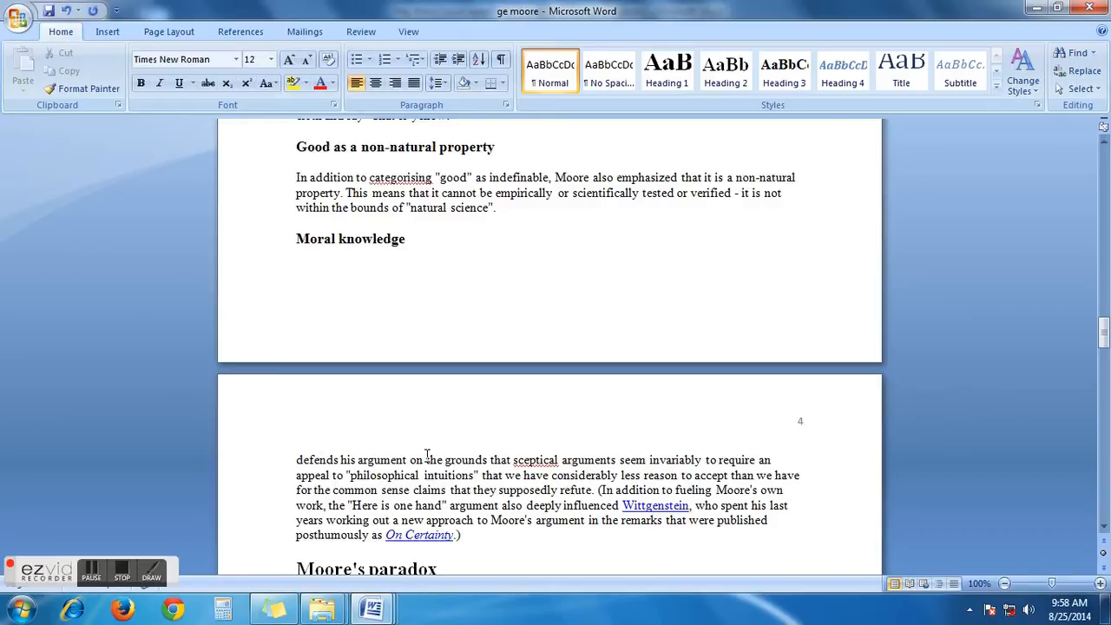
{"action": "mouse_move", "coordinate": [450, 445]}
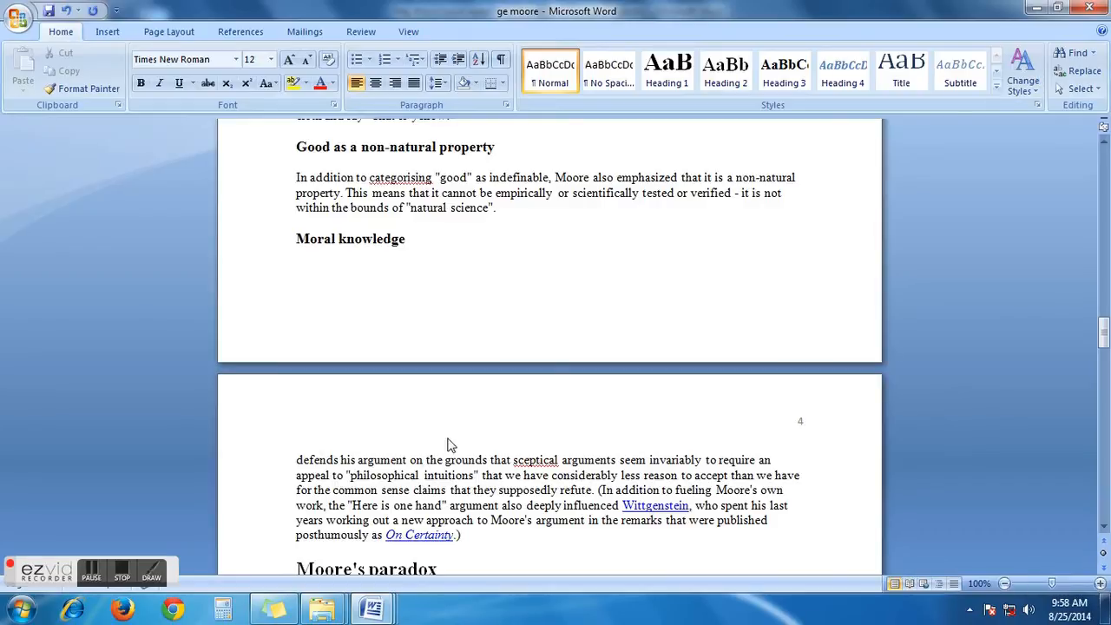
{"action": "left_click", "coordinate": [297, 459]}
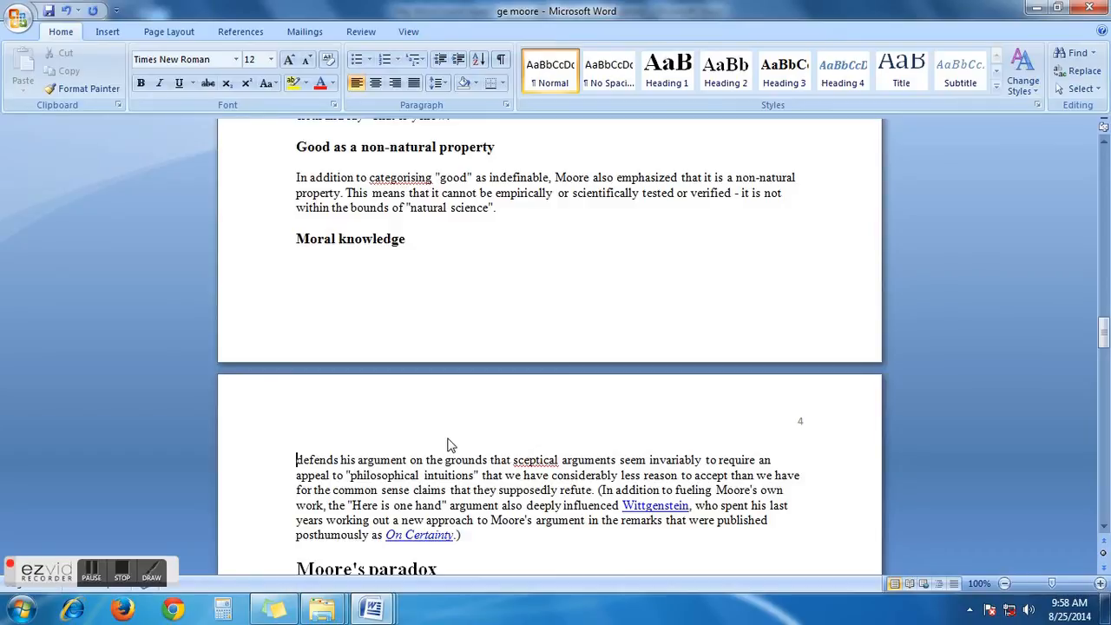
{"action": "mouse_move", "coordinate": [371, 607]}
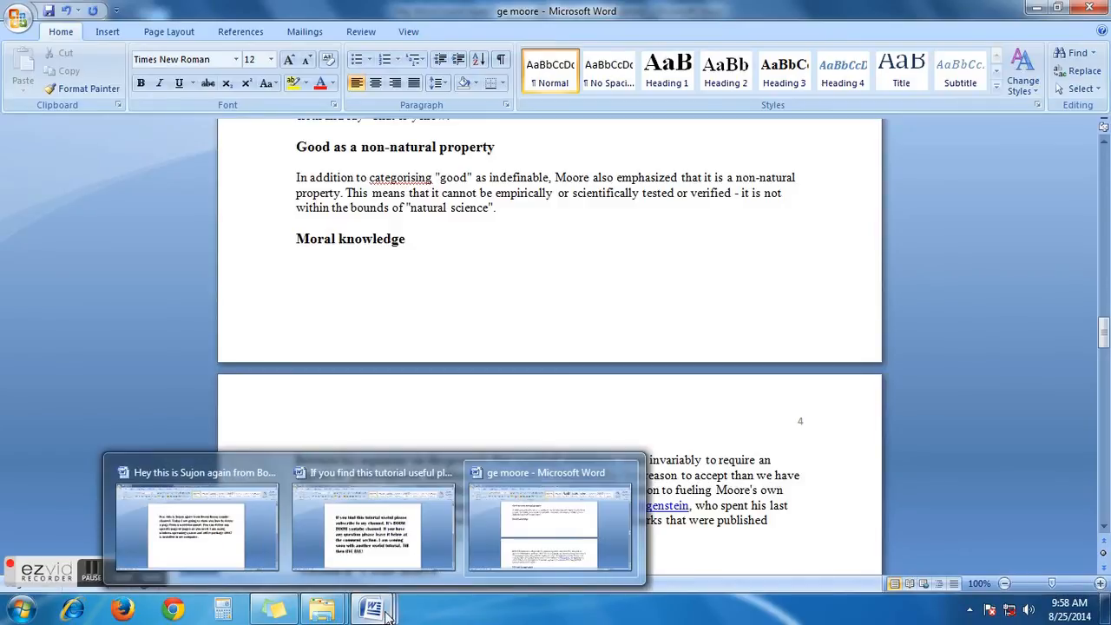
{"action": "left_click", "coordinate": [374, 521]}
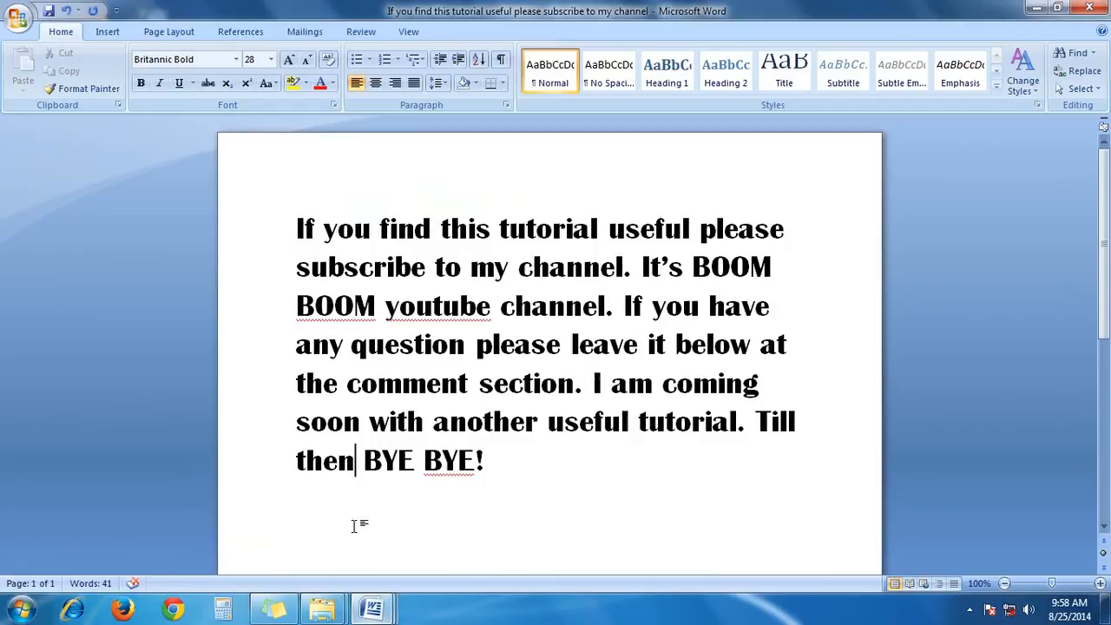